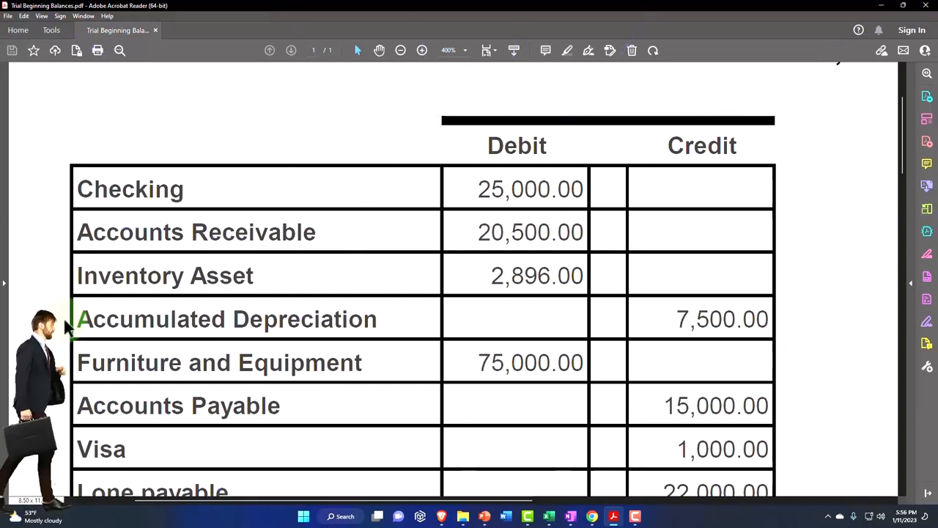
mouse_move(66, 361)
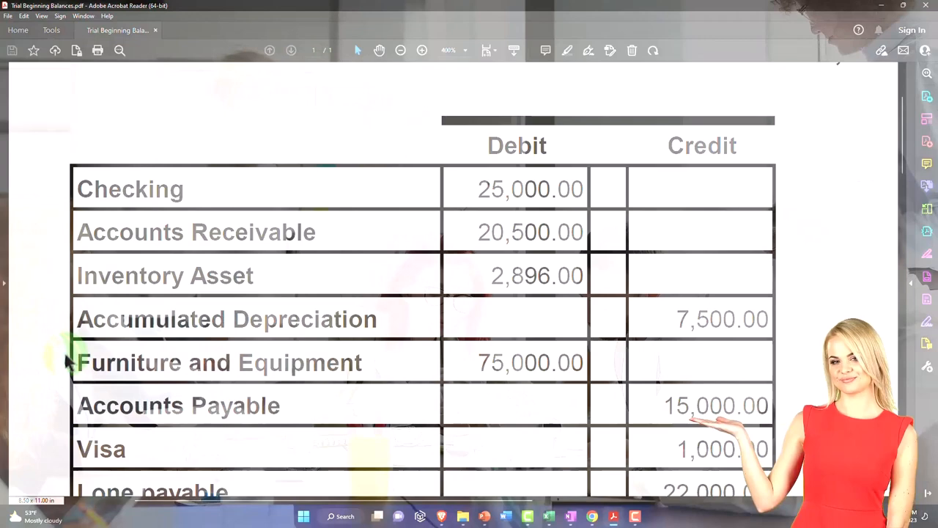
mouse_move(187, 381)
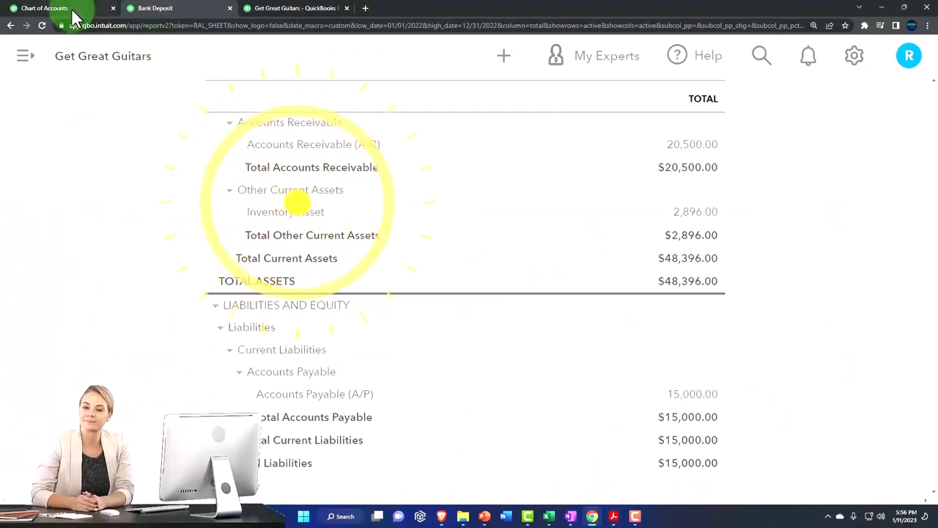
Switch to the Chart of Accounts and scroll down to the Fixed Assets accounts with 0.00 balances.
click(44, 9)
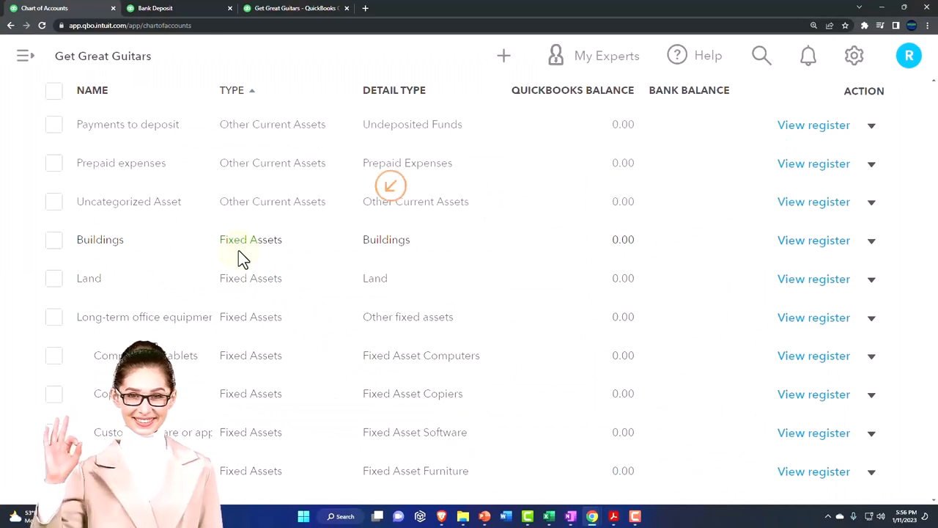
scroll(down, 3)
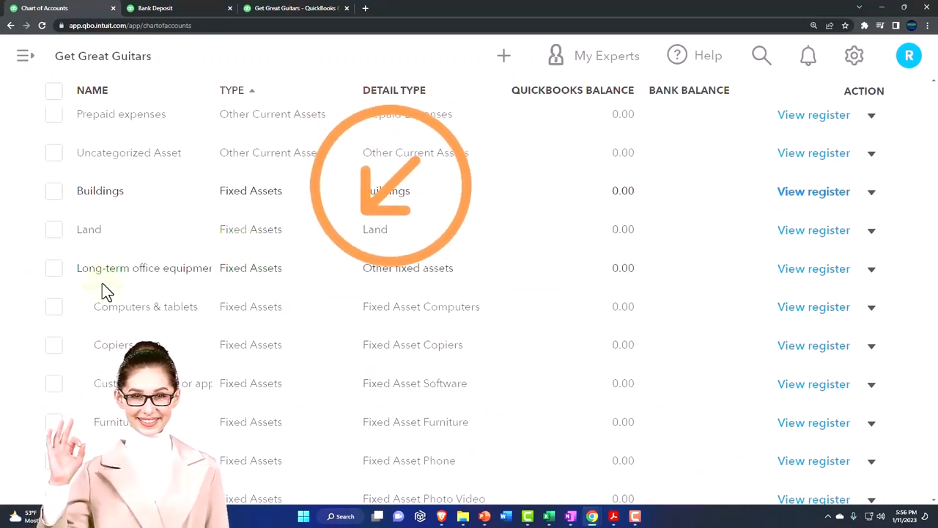
mouse_move(203, 286)
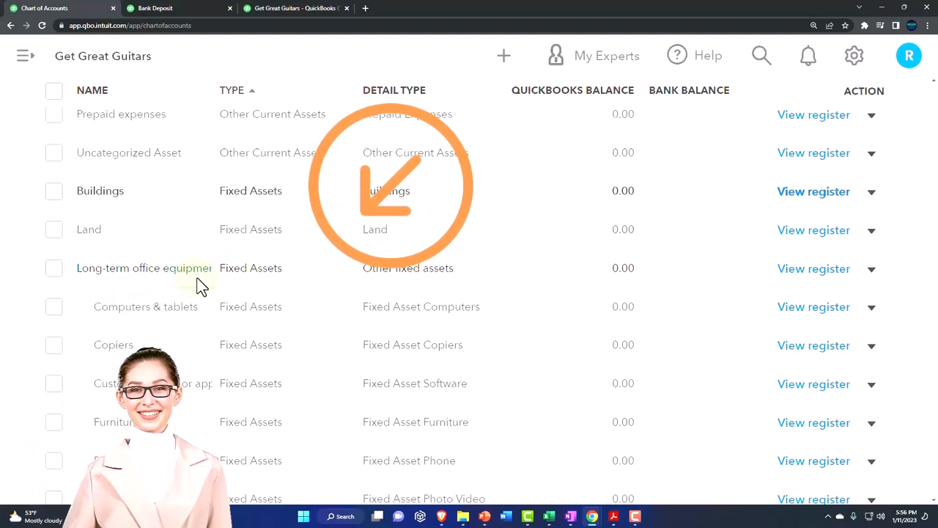
scroll(down, 3)
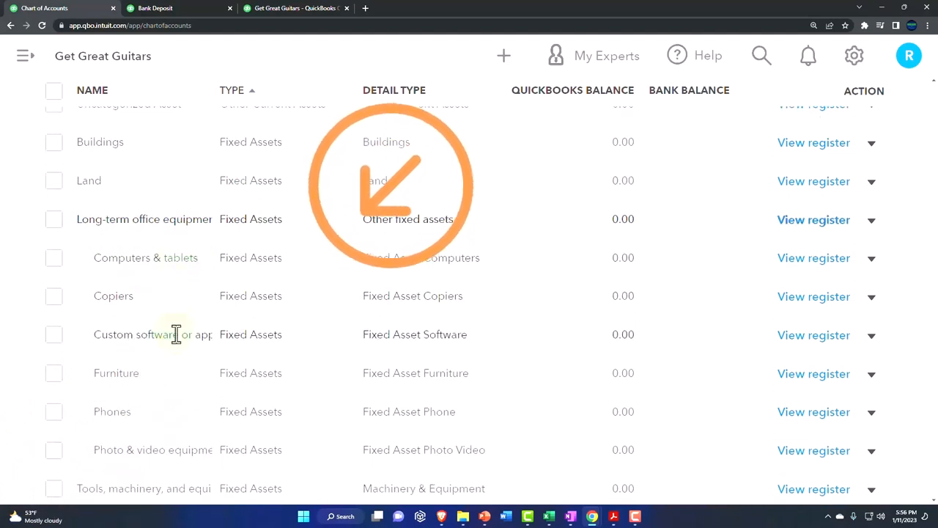
scroll(down, 3)
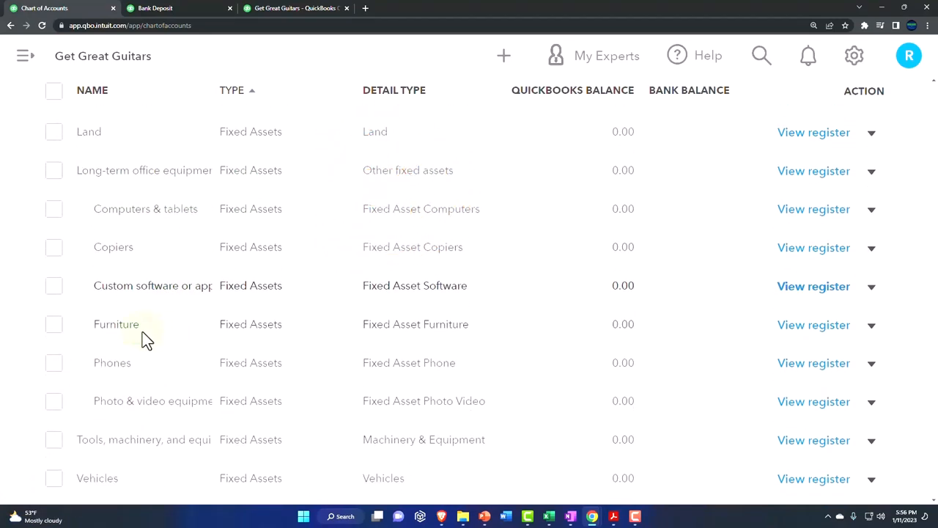
scroll(down, 3)
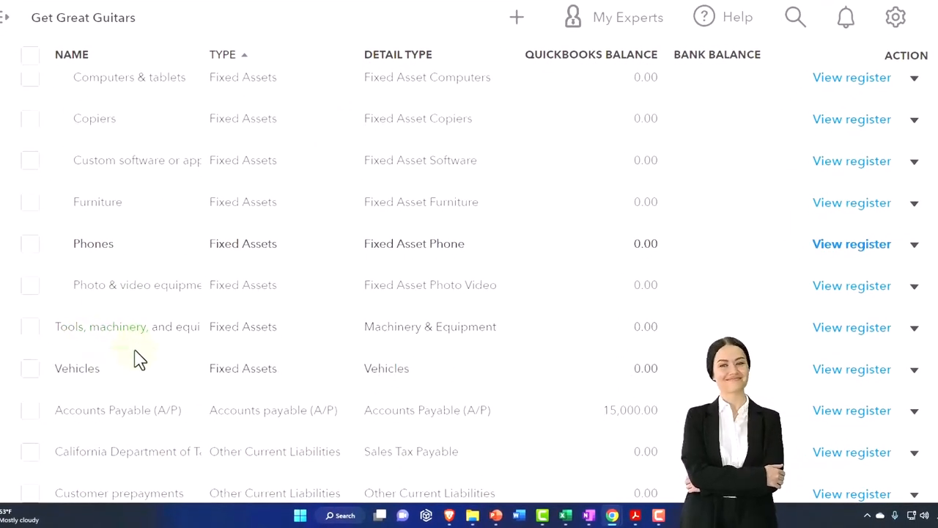
scroll(down, 3)
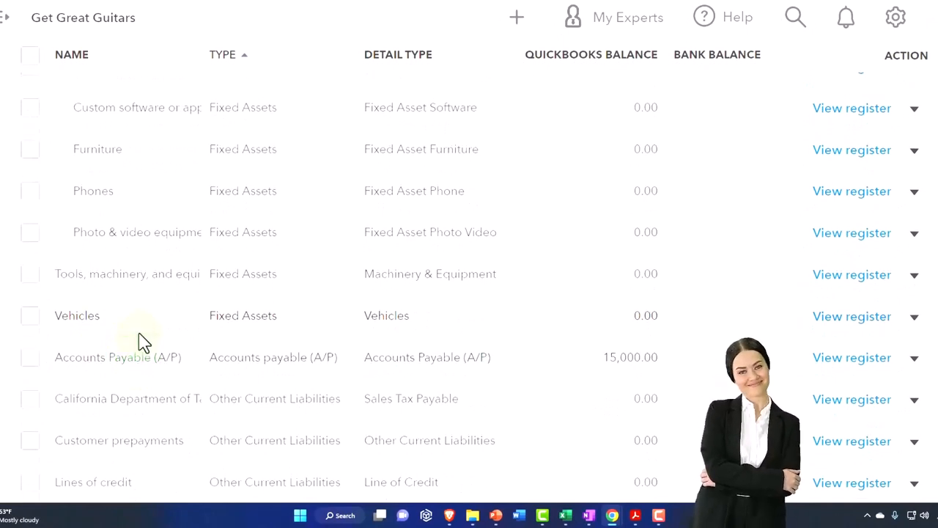
mouse_move(135, 290)
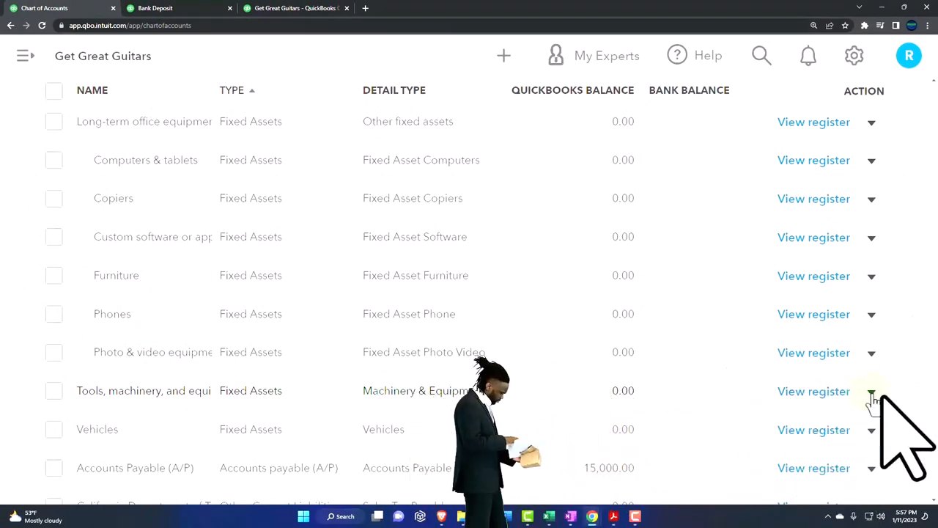
Edit Tools, machinery, and equipment: keep Fixed Assets and Machinery & Equipment, rename it Furniture and Equipment.
click(871, 390)
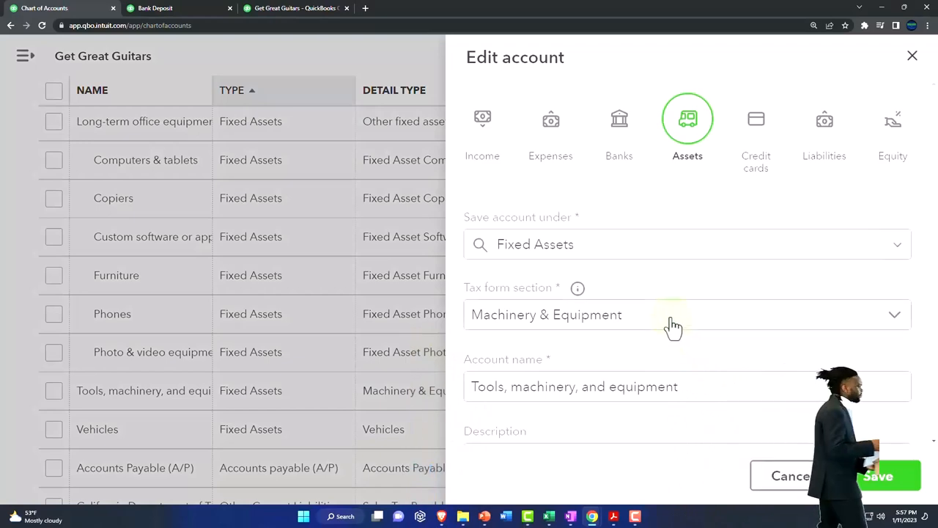
click(686, 243)
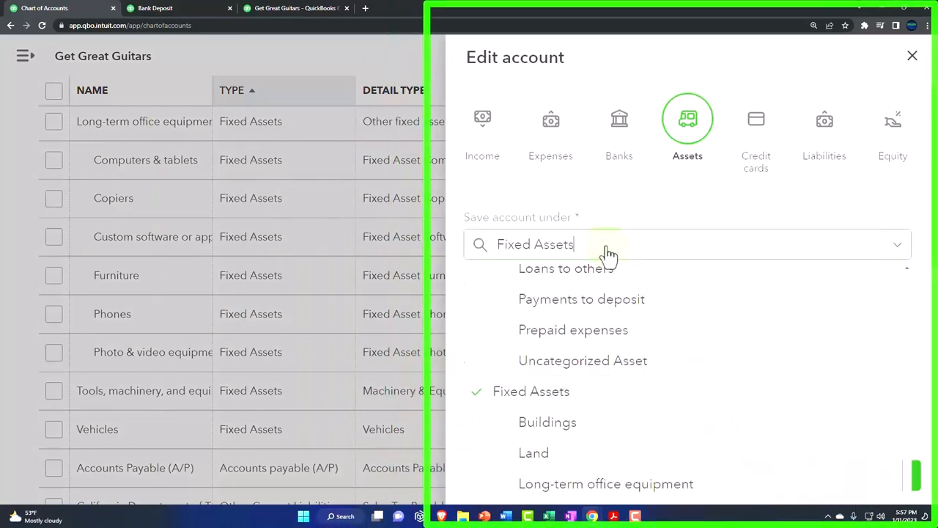
click(613, 516)
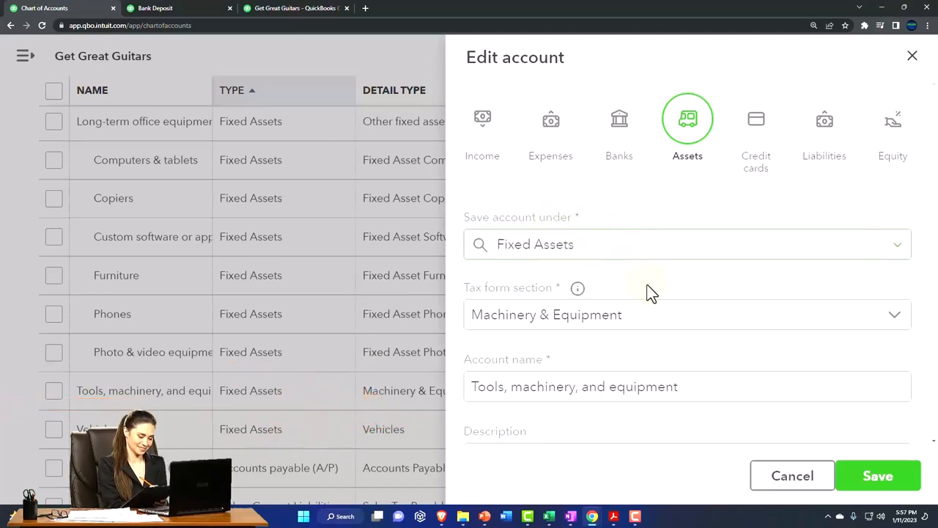
click(686, 314)
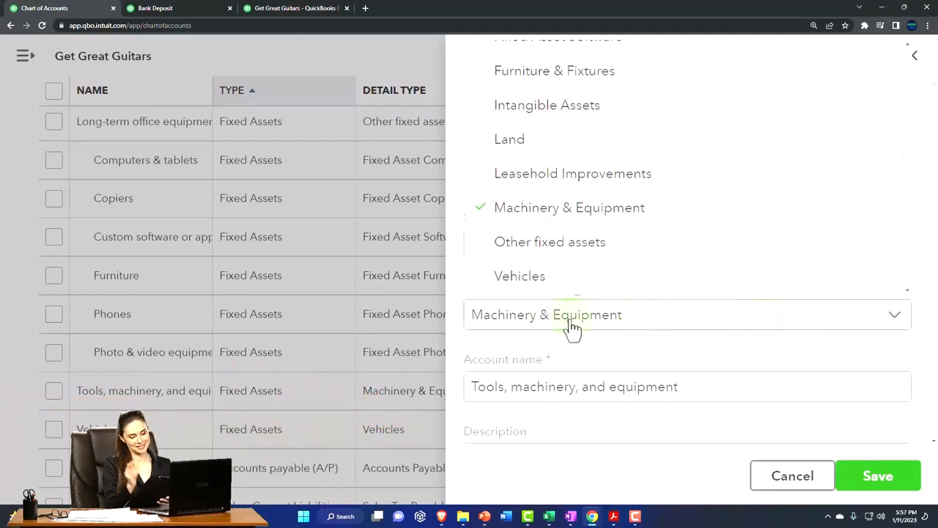
click(569, 208)
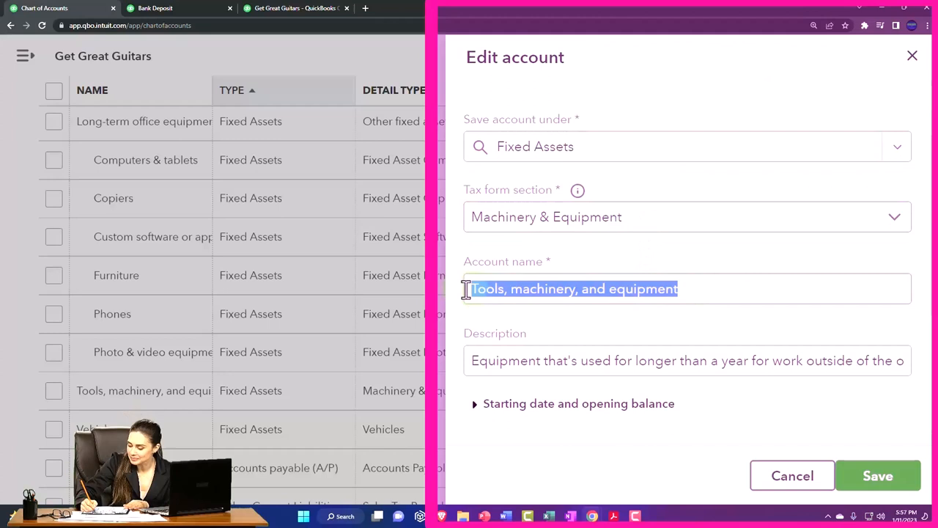
text(Furniture and Equipment)
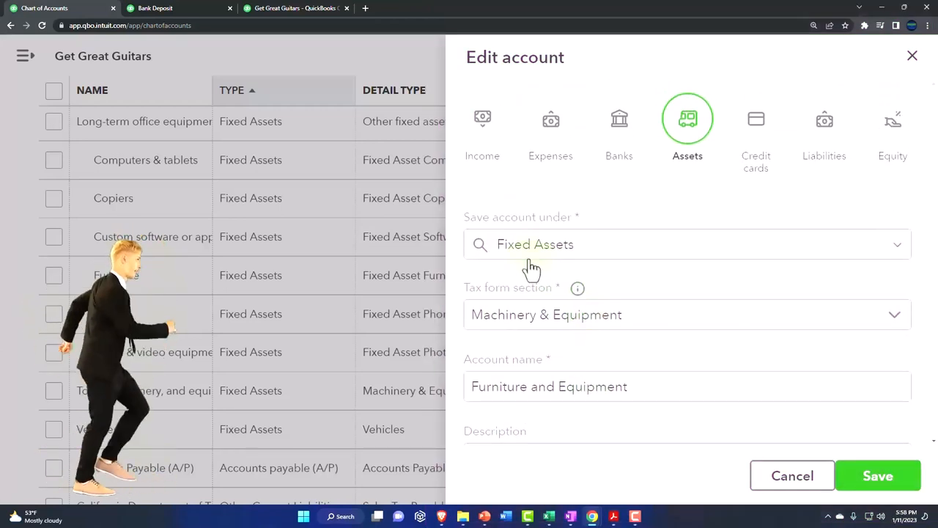
mouse_move(663, 328)
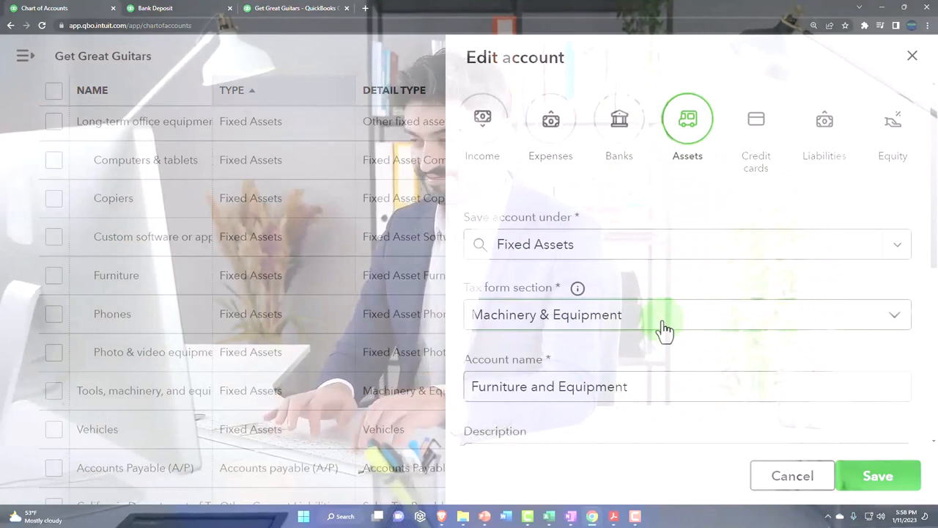
mouse_move(671, 351)
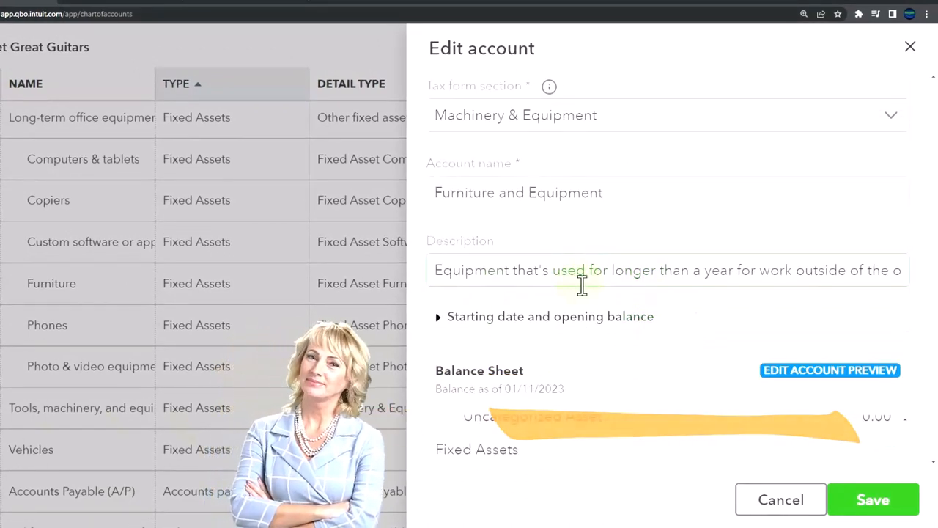
Set tracking to start on the custom date 12/31/2022 with a 75000 opening balance.
click(437, 317)
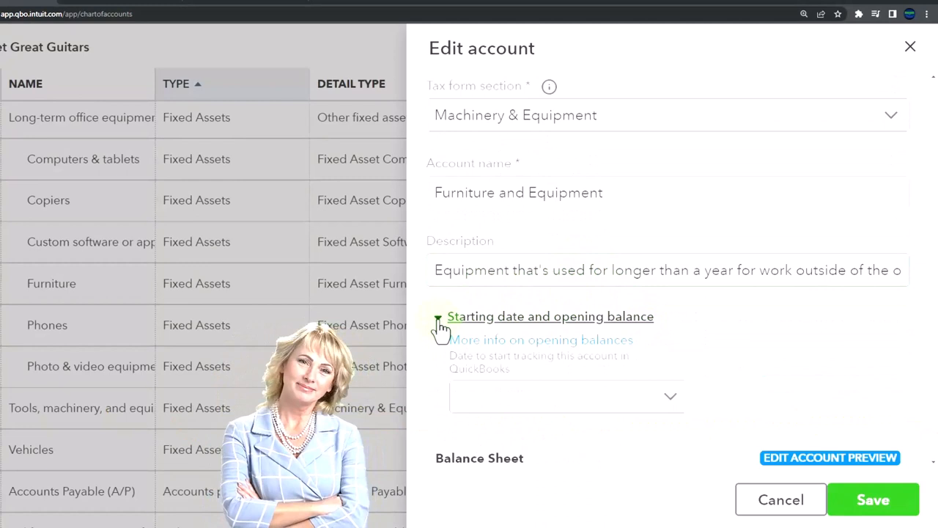
click(437, 317)
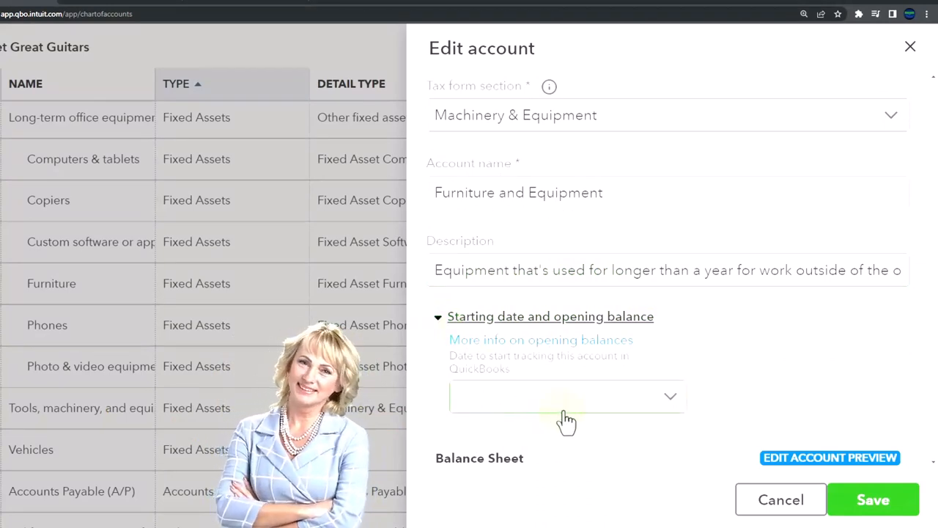
click(569, 396)
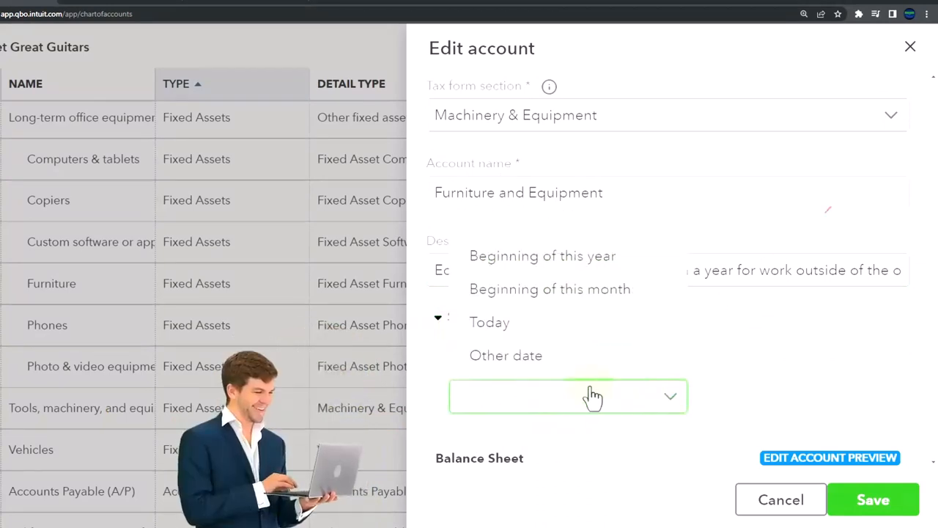
click(506, 355)
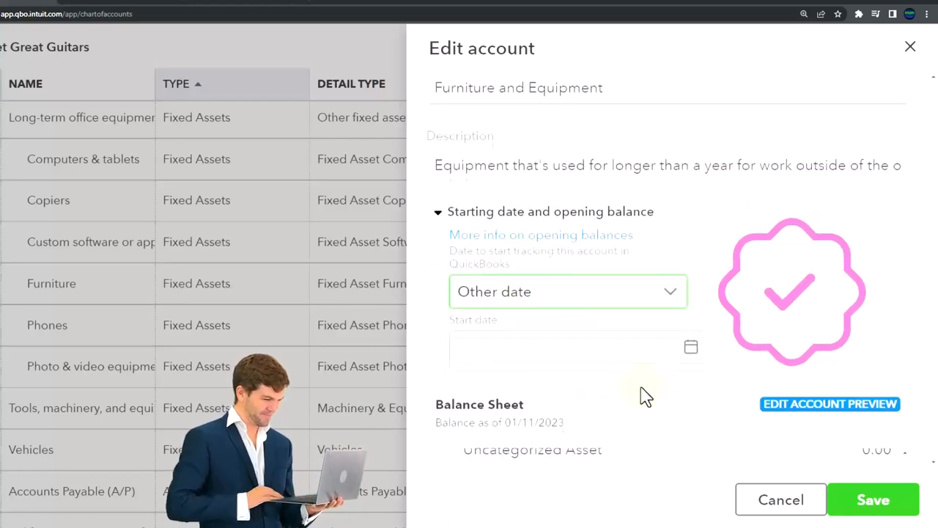
click(564, 346)
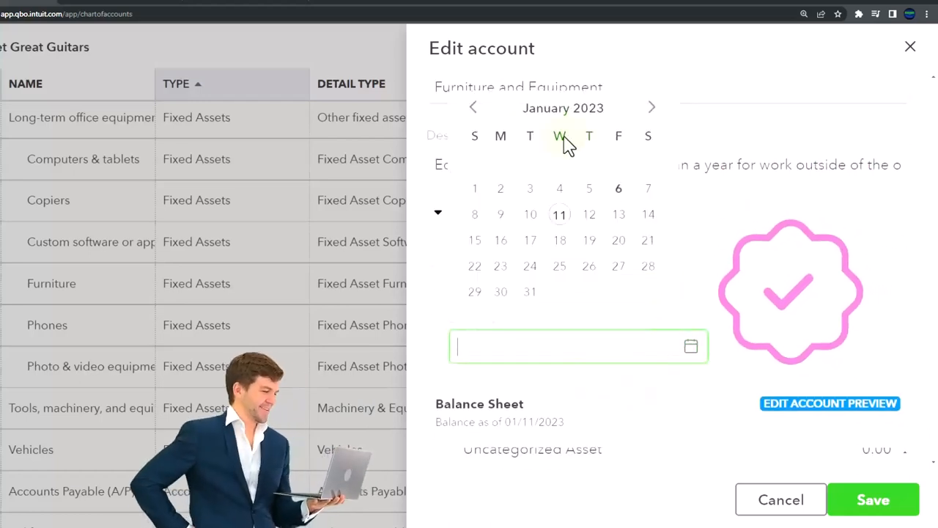
click(473, 109)
text(12/31/2022)
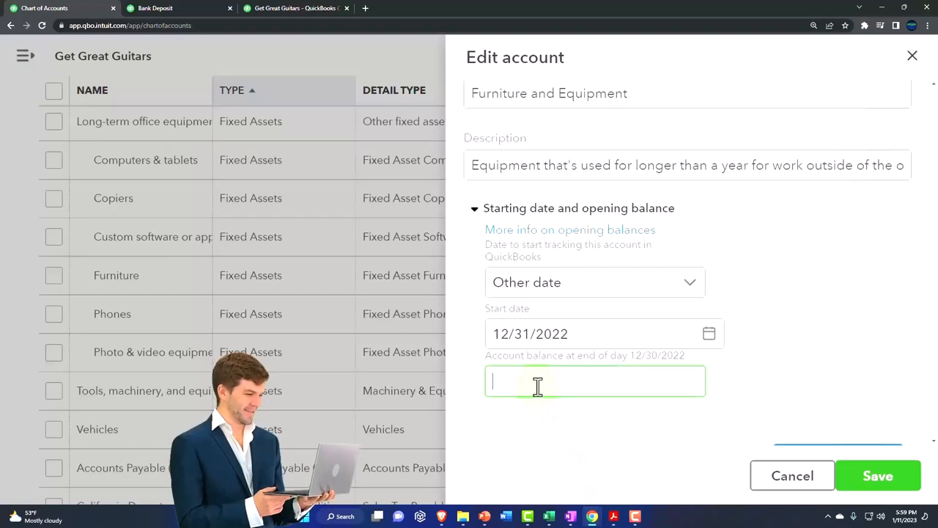
text(75000)
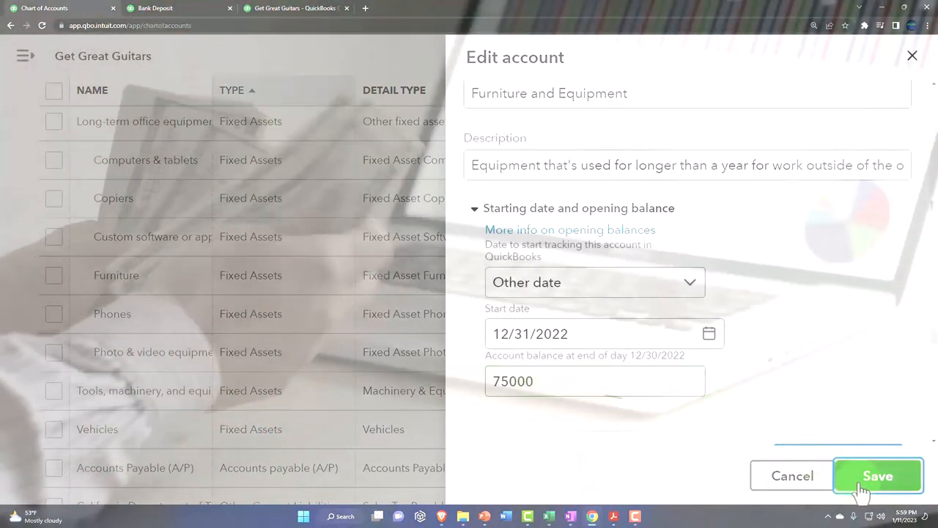
Save the Furniture and Equipment account with its opening balance.
click(877, 475)
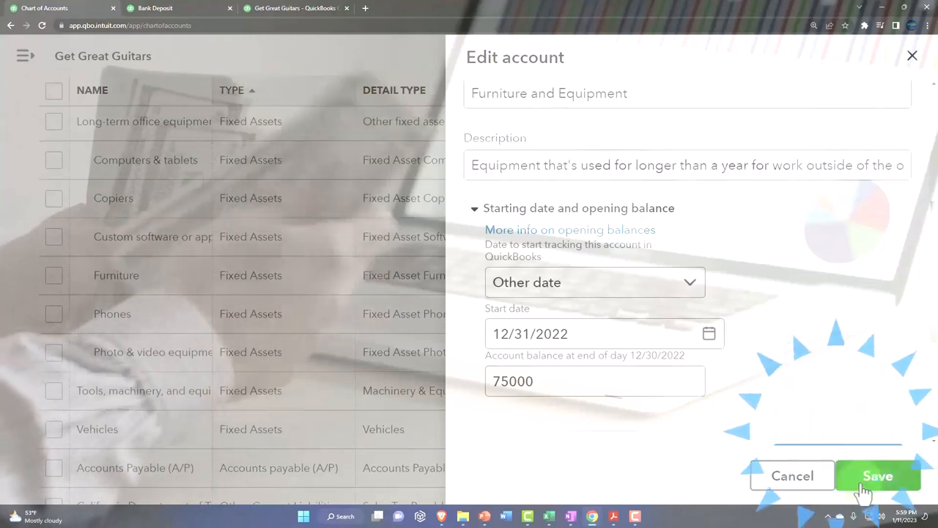
click(877, 475)
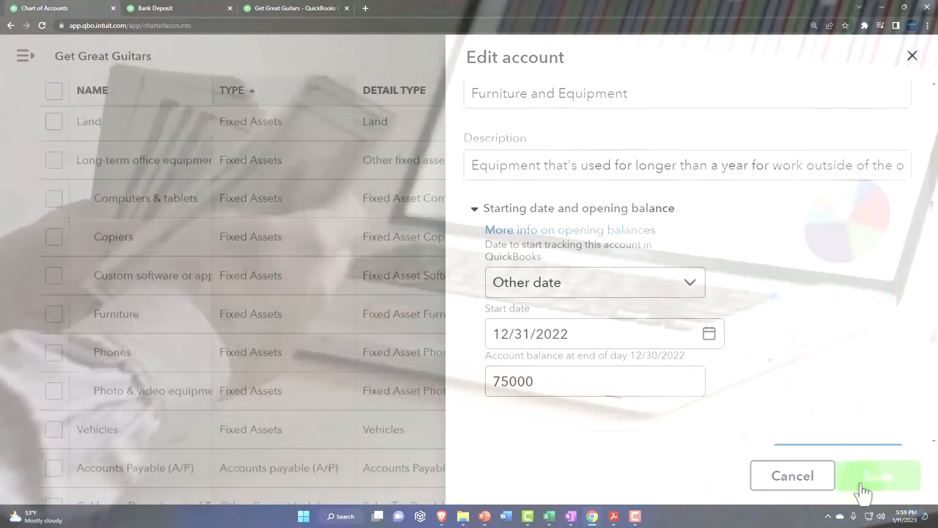
click(880, 475)
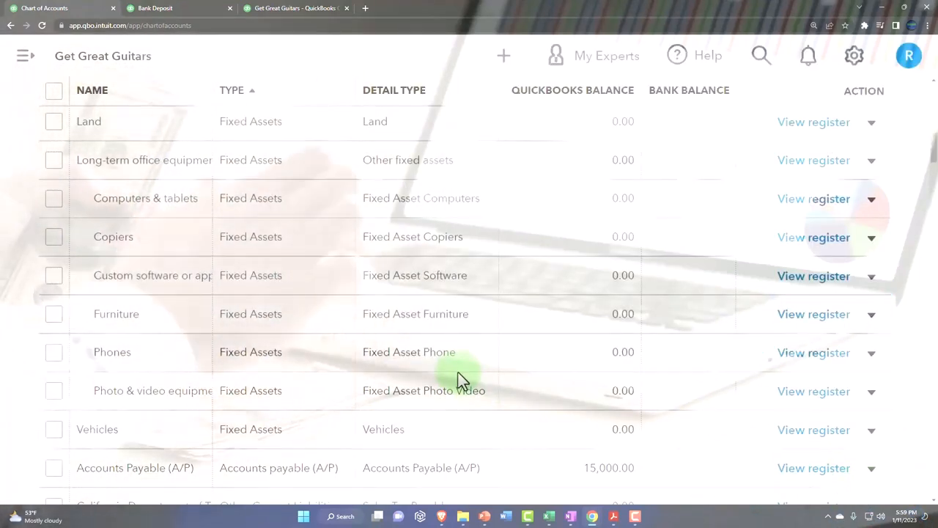
mouse_move(349, 44)
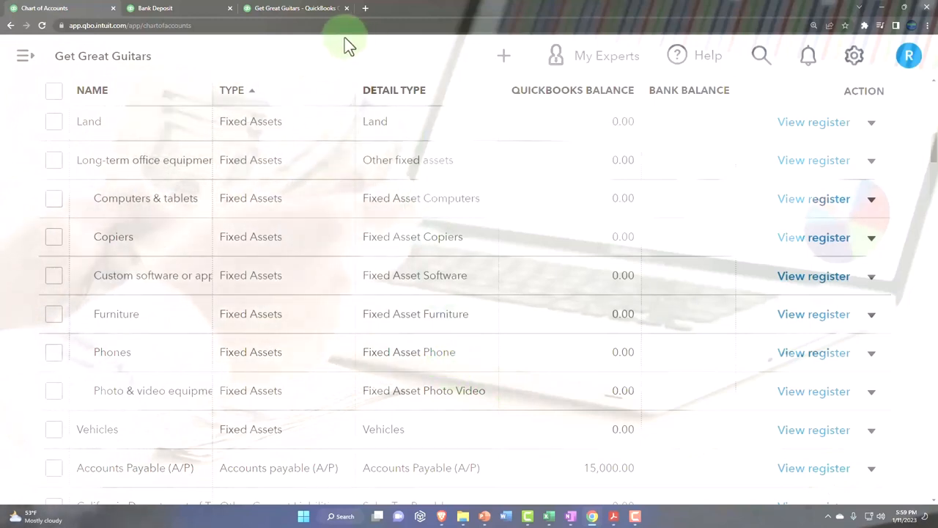
Drill into the 75,000.00 Furniture and Equipment balance on the Balance Sheet to see its transactions.
click(154, 8)
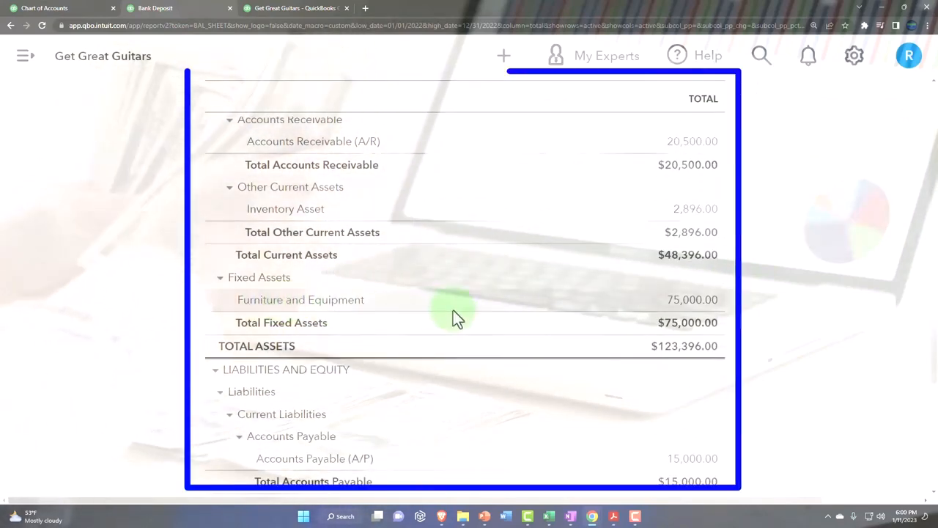
click(693, 299)
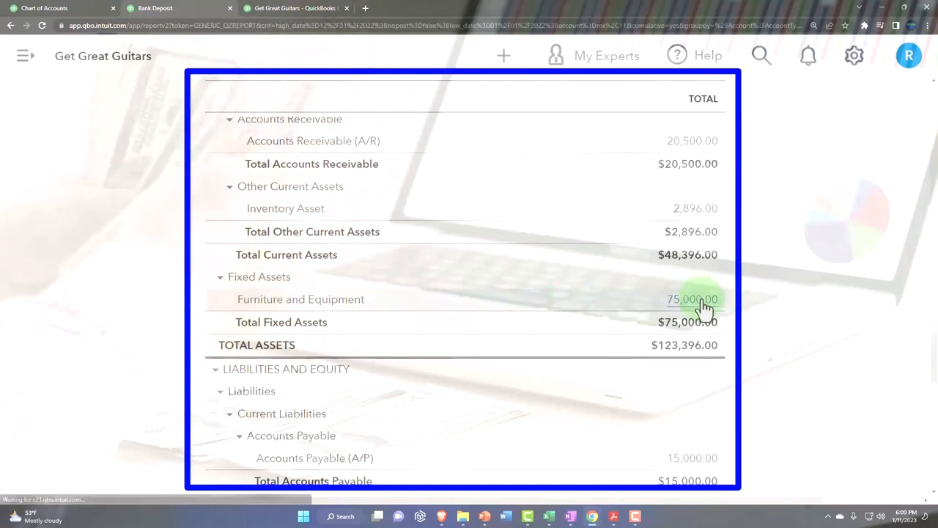
click(692, 299)
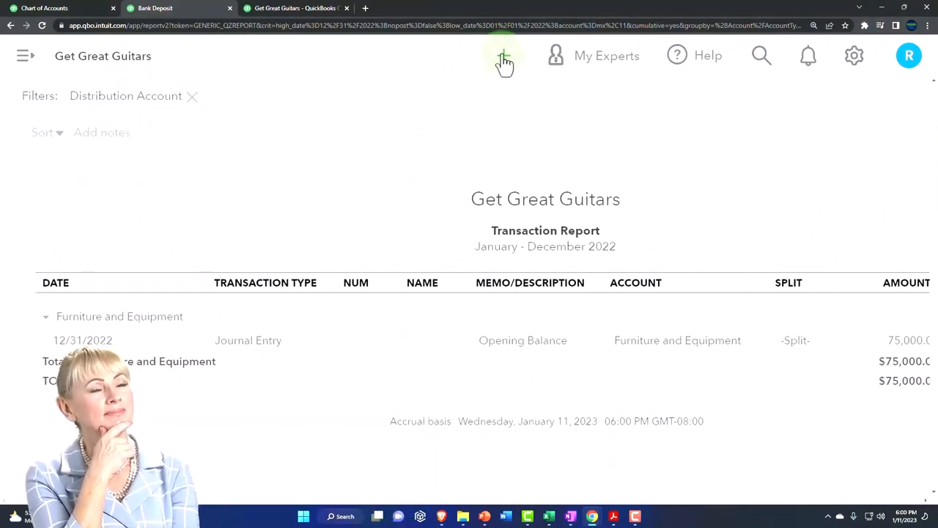
Review the opening balance journal entry, then return to the Balance Sheet balancing at $123,396.
click(504, 56)
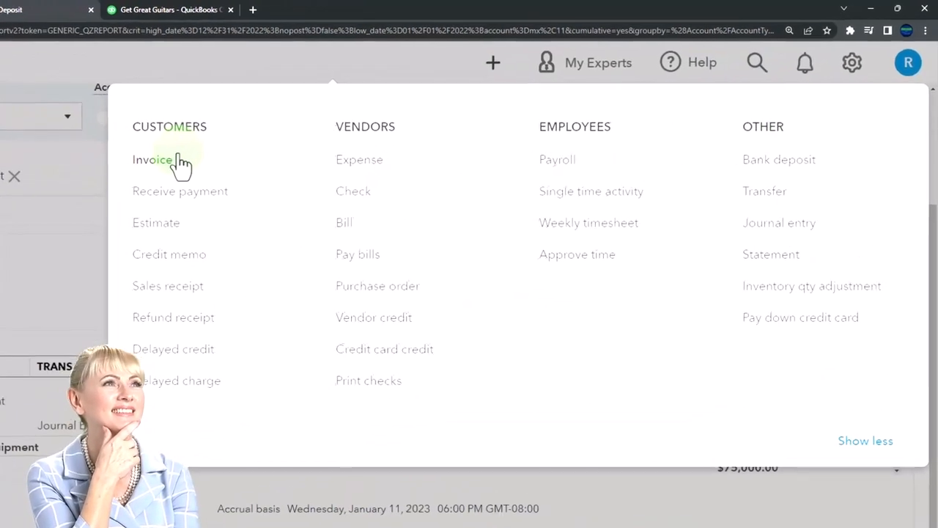
mouse_move(586, 223)
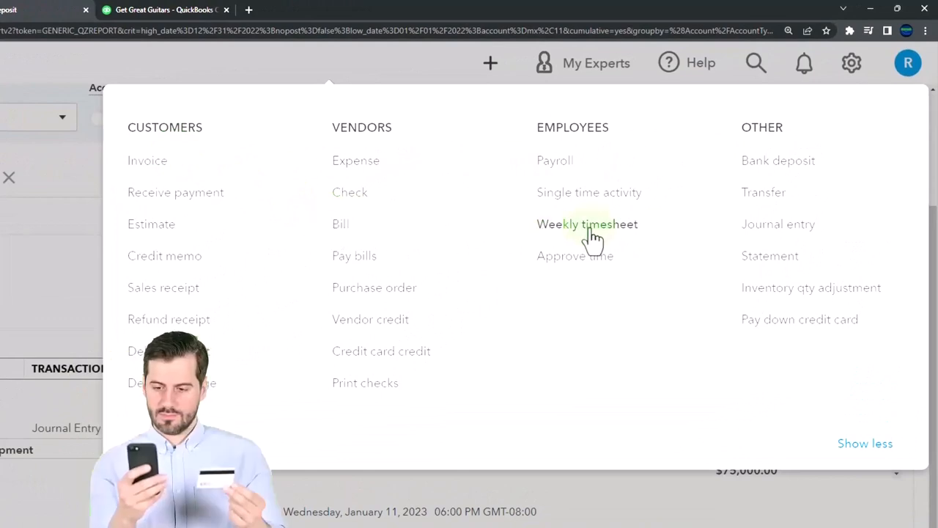
mouse_move(770, 235)
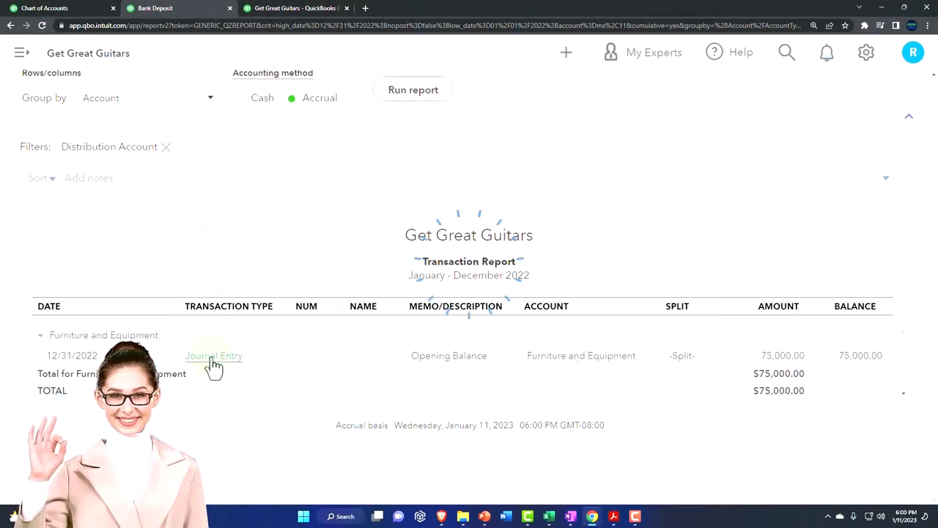
click(214, 357)
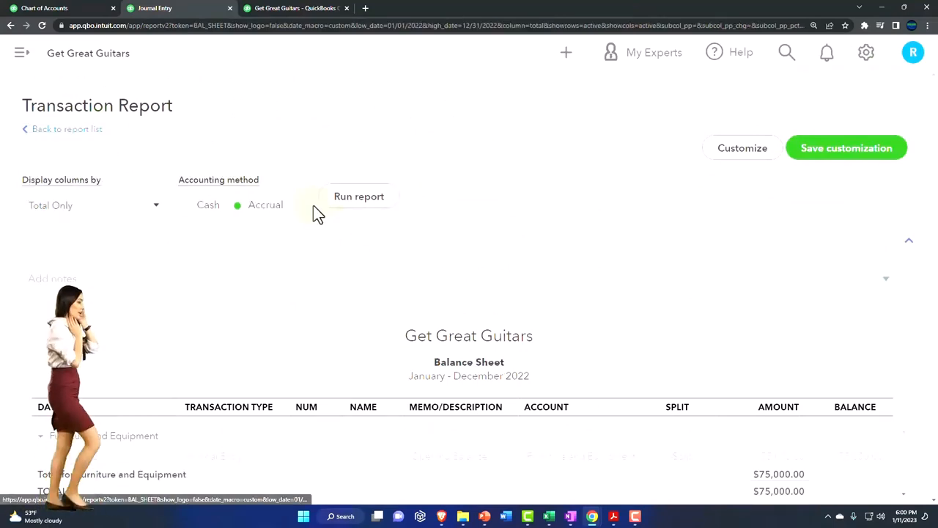
scroll(down, 3)
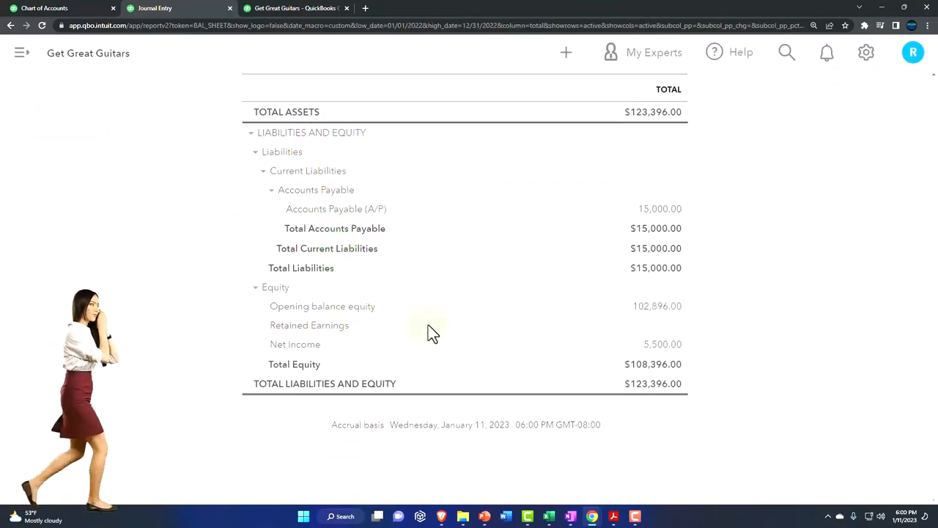